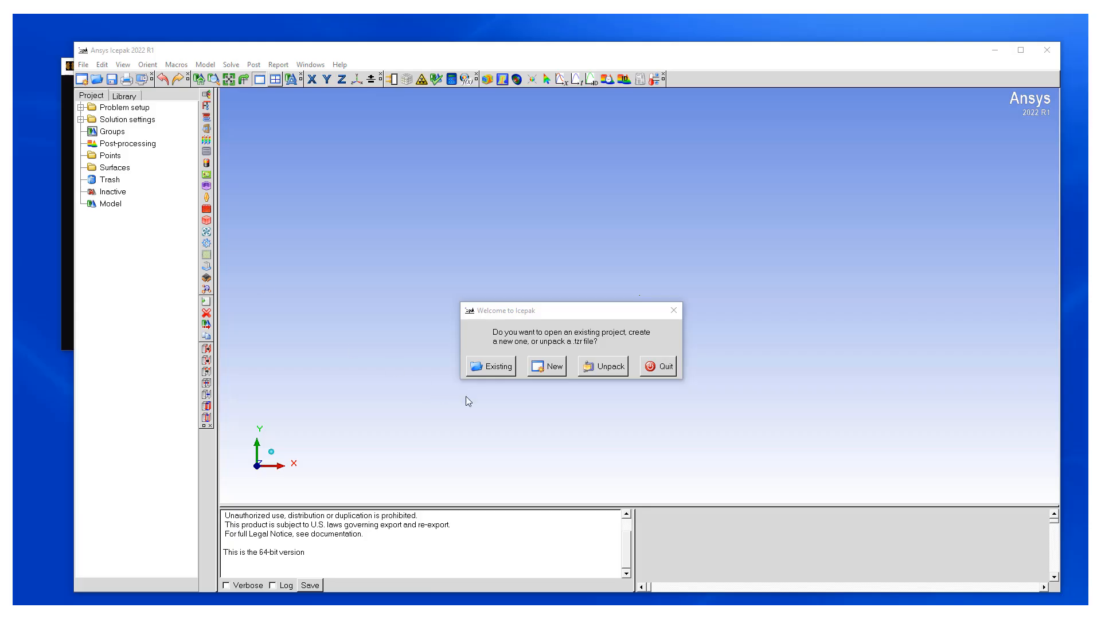
Unpack D1-WS3.tzr from Downloads > Classic_Icepak_Intro > M04 folder, overwriting the existing project
{"action": "left_click", "coordinate": [602, 366]}
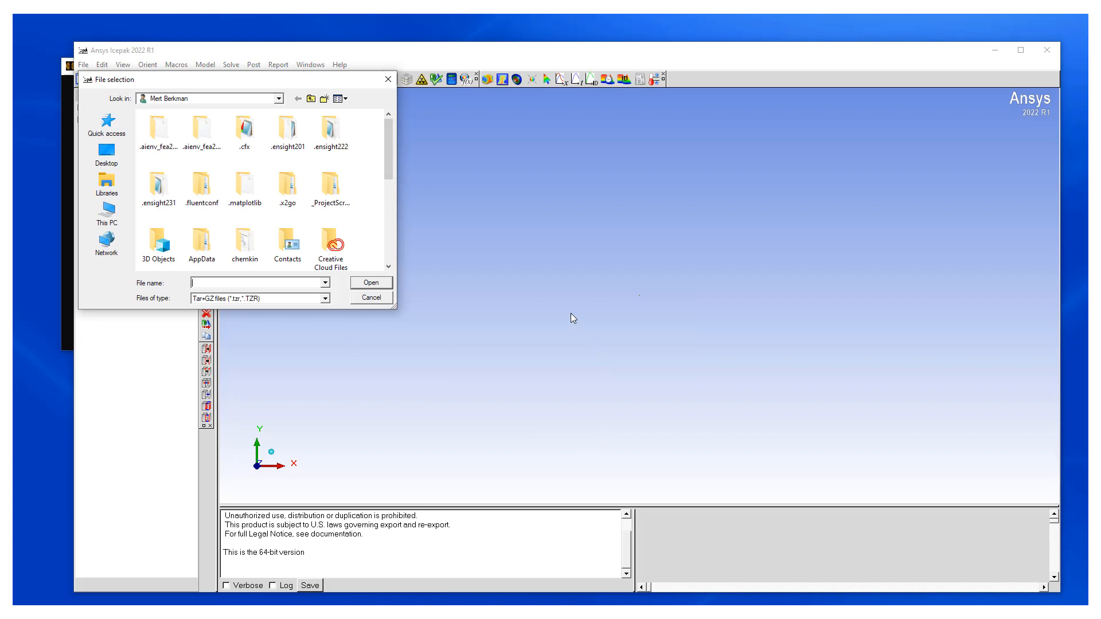
{"action": "left_click", "coordinate": [277, 98]}
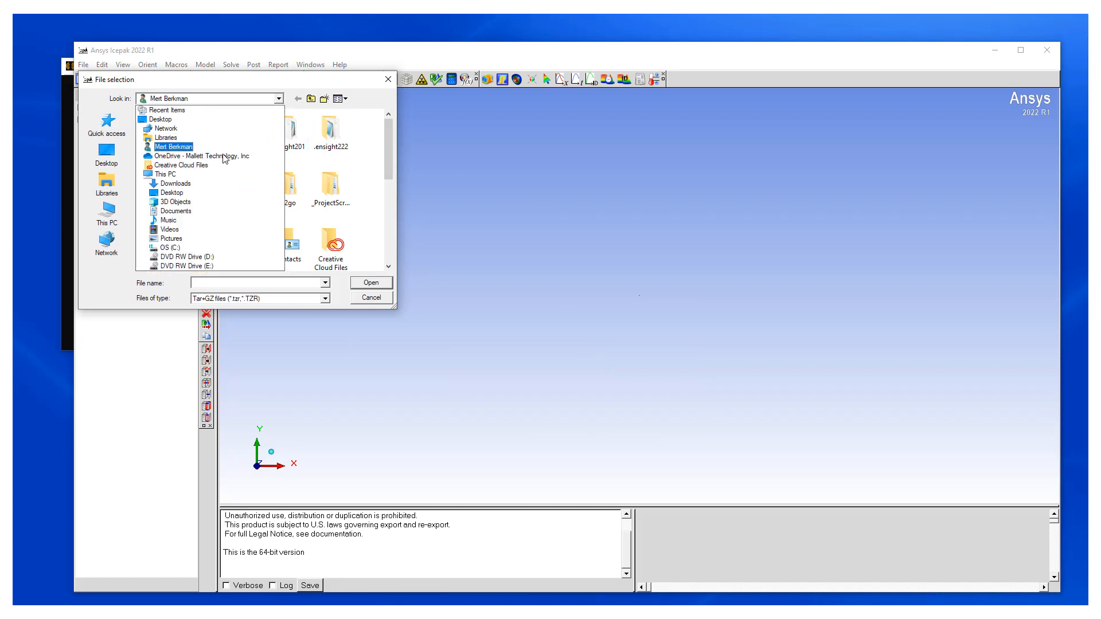
{"action": "left_click", "coordinate": [172, 183]}
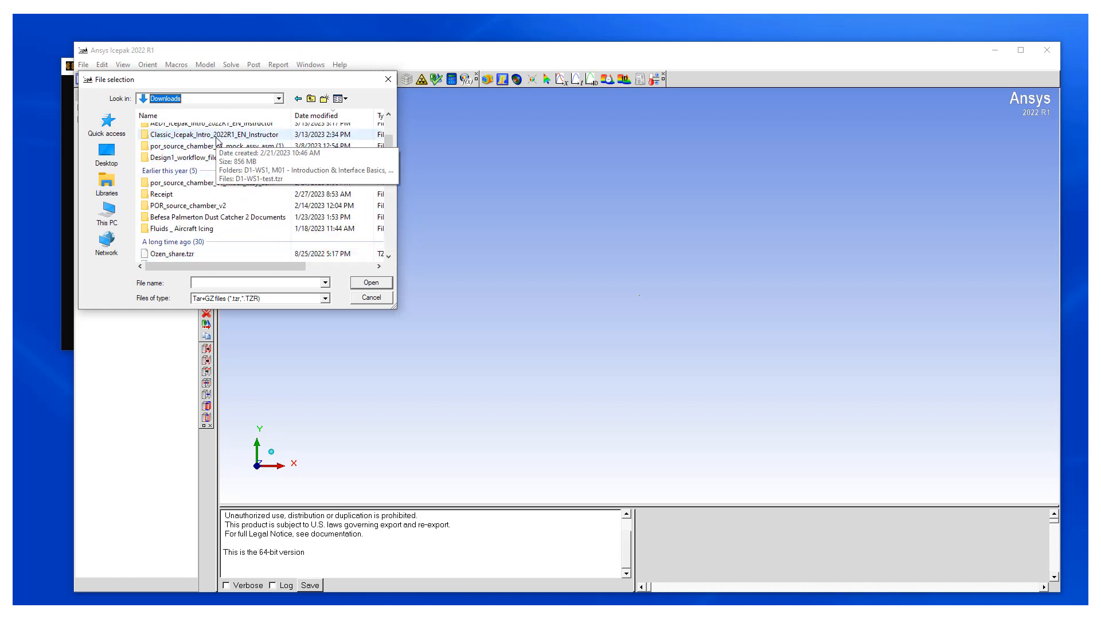
{"action": "double_click", "coordinate": [215, 134]}
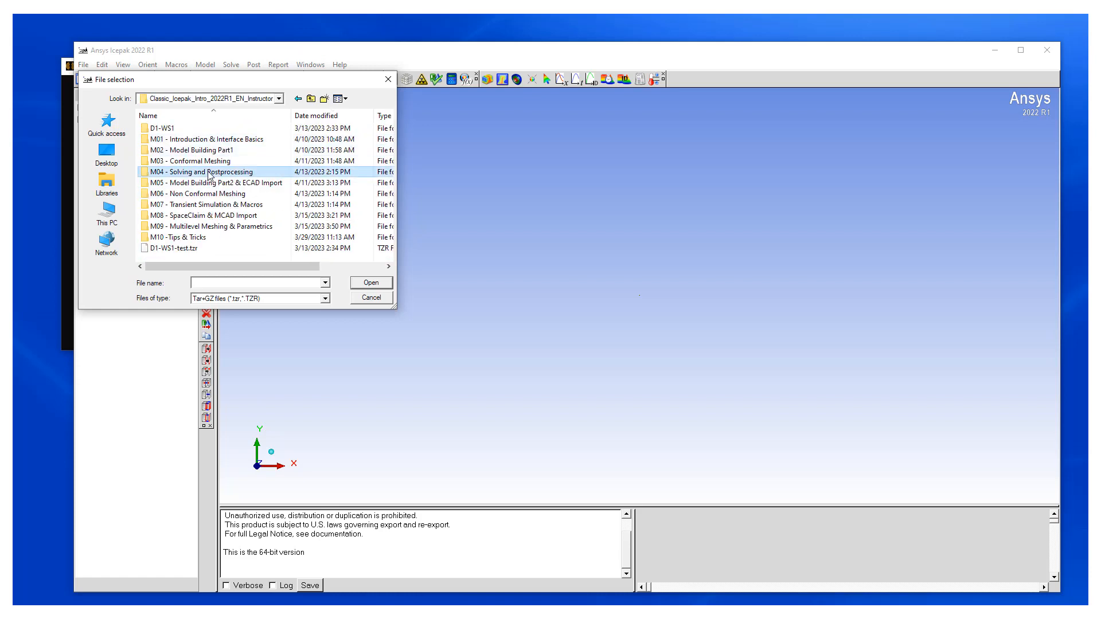
{"action": "left_click", "coordinate": [370, 282]}
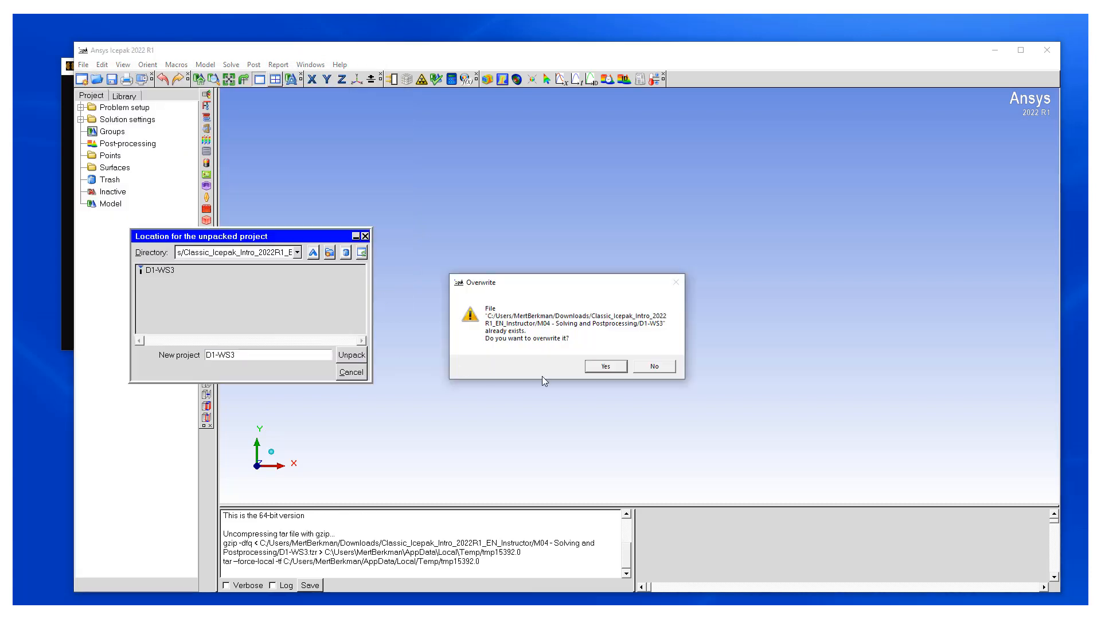
{"action": "left_click", "coordinate": [604, 366]}
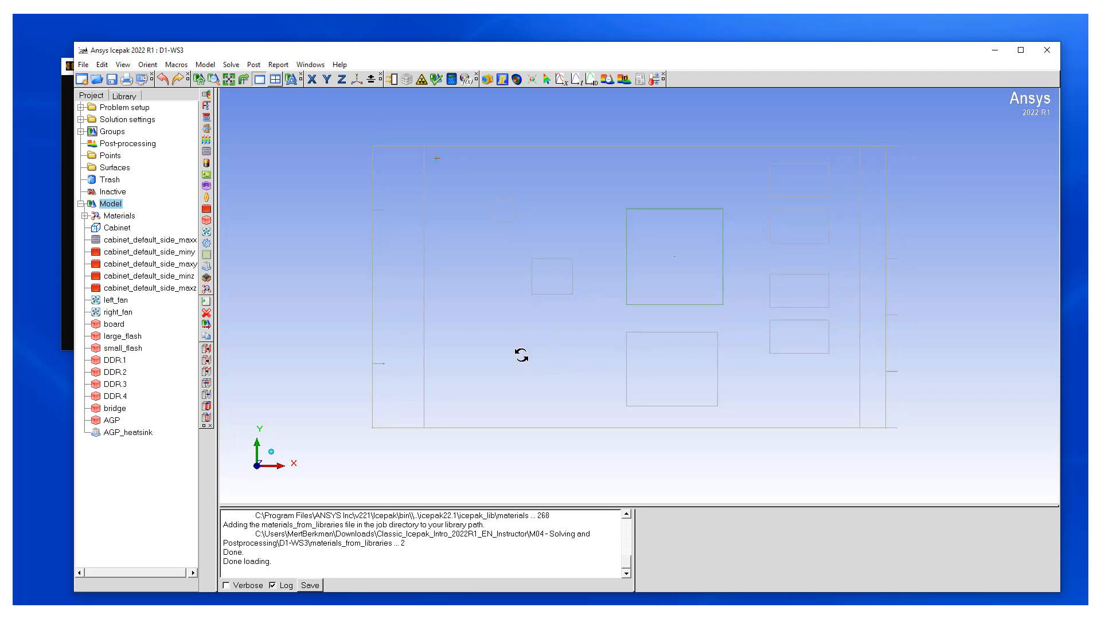
Orbit the cabinet model into an angled 3D view revealing both fans, board and heatsink
{"action": "left_click_drag", "start_coordinate": [520, 354], "coordinate": [529, 328]}
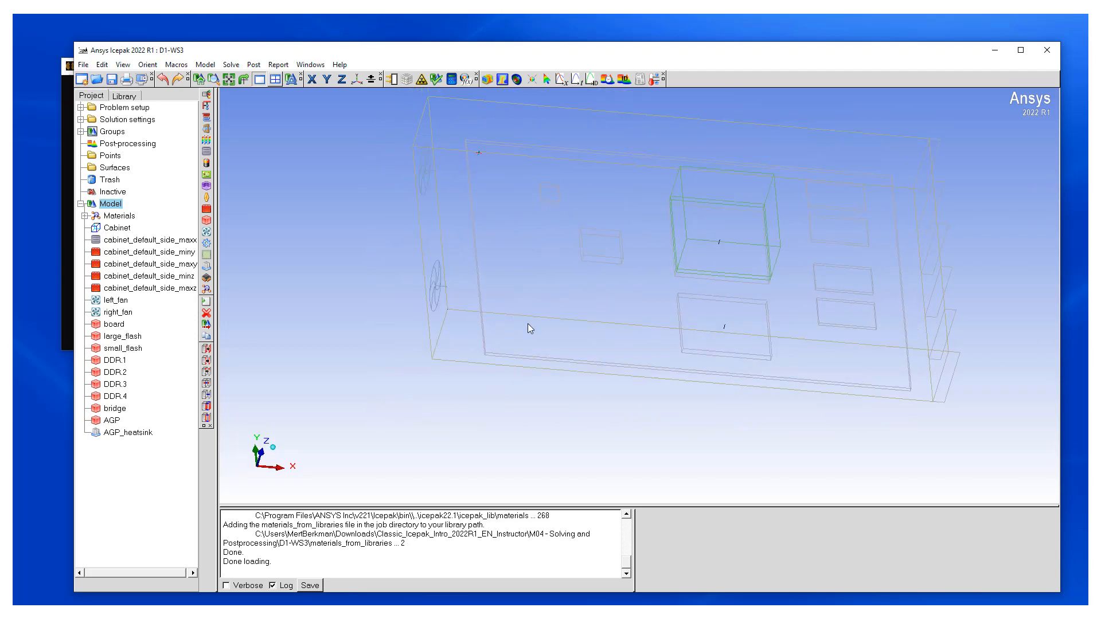
{"action": "left_click_drag", "start_coordinate": [529, 330], "coordinate": [690, 366]}
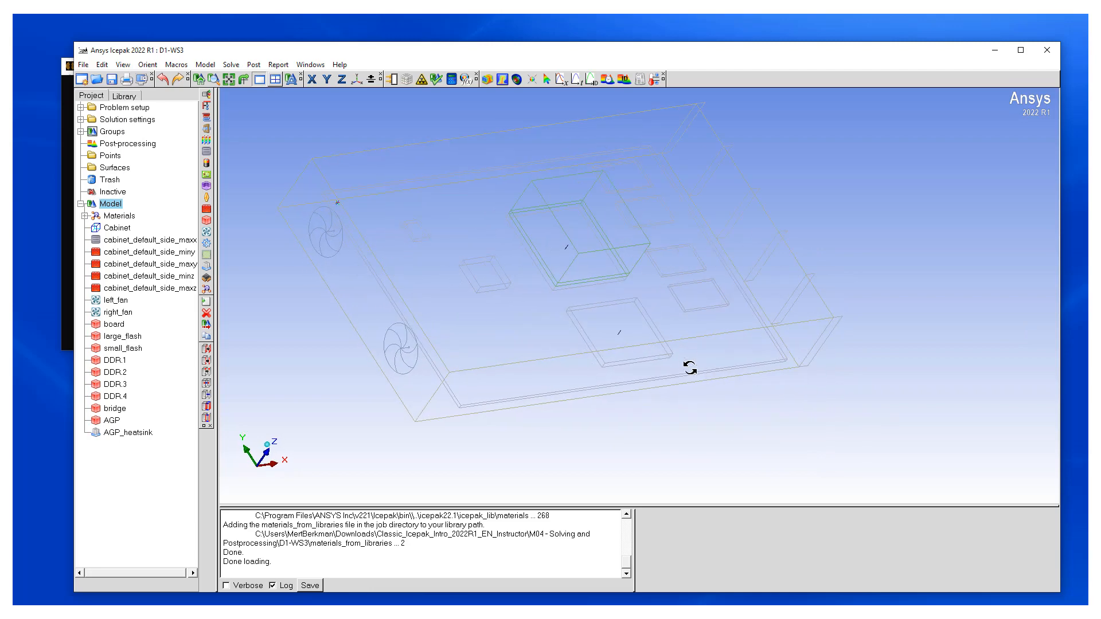
{"action": "left_click_drag", "start_coordinate": [688, 365], "coordinate": [569, 336]}
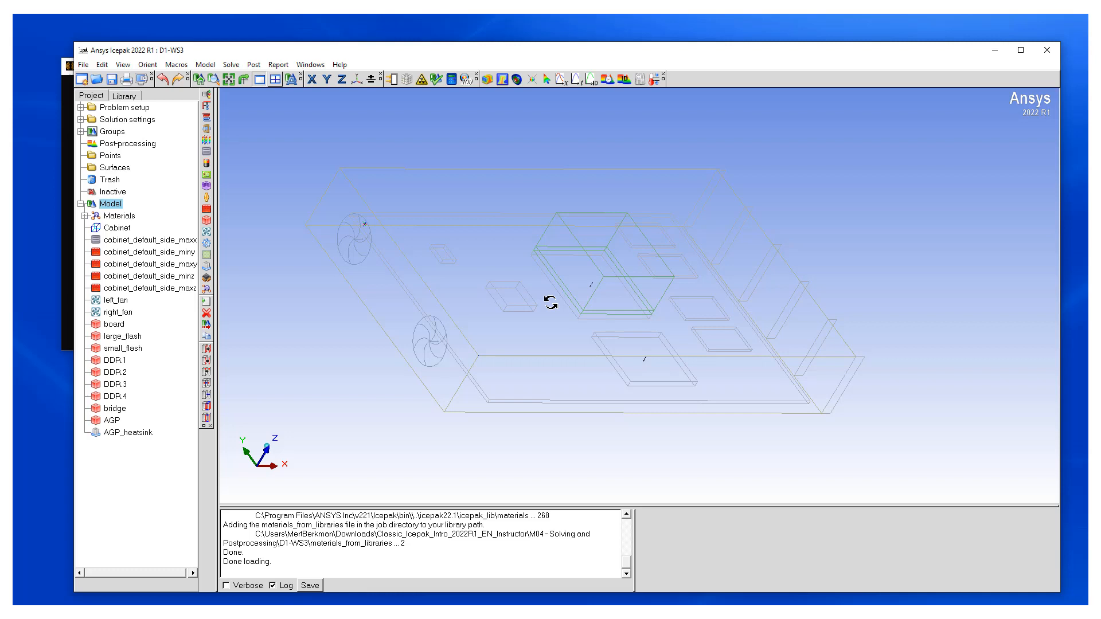
{"action": "mouse_move", "coordinate": [352, 273]}
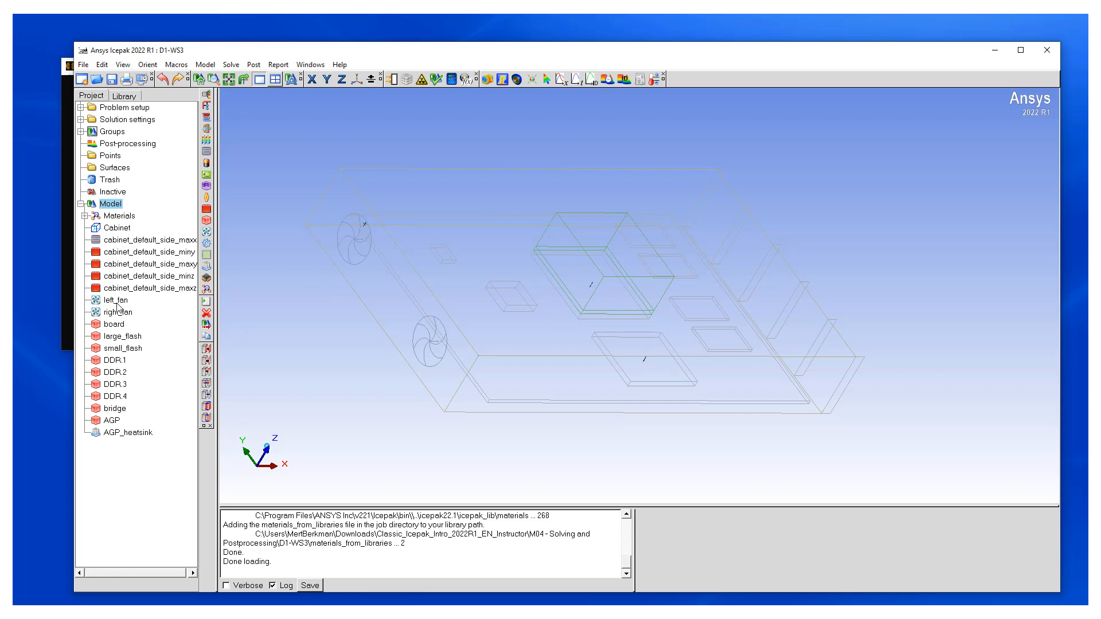
Mark left_fan as Failed with free area ratio 1.0 in its Properties options and confirm
{"action": "left_click", "coordinate": [115, 299]}
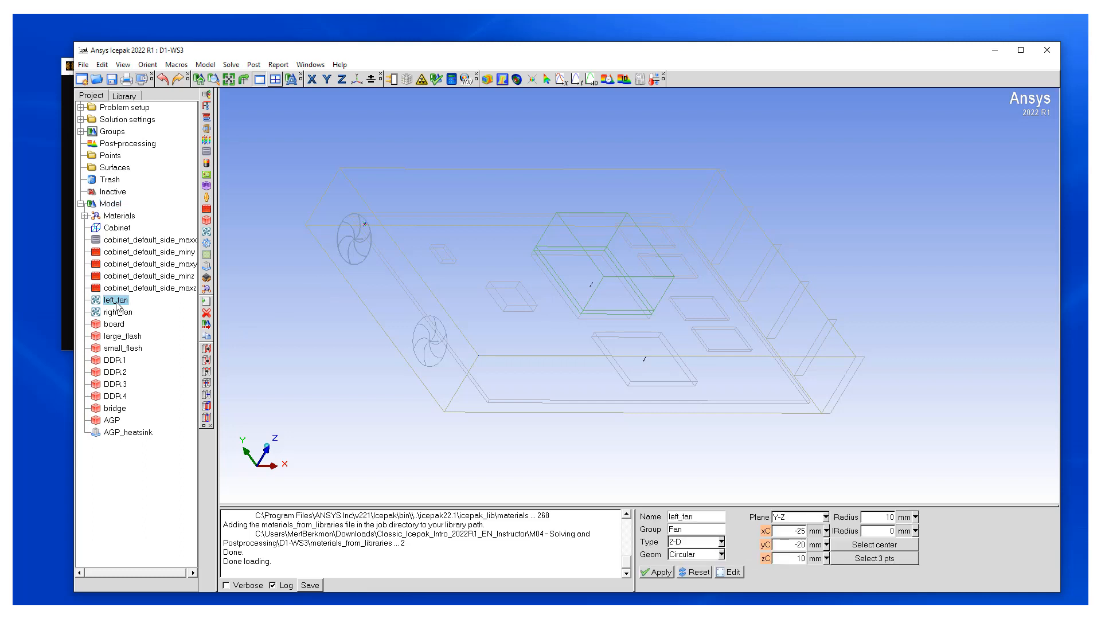
{"action": "double_click", "coordinate": [114, 300]}
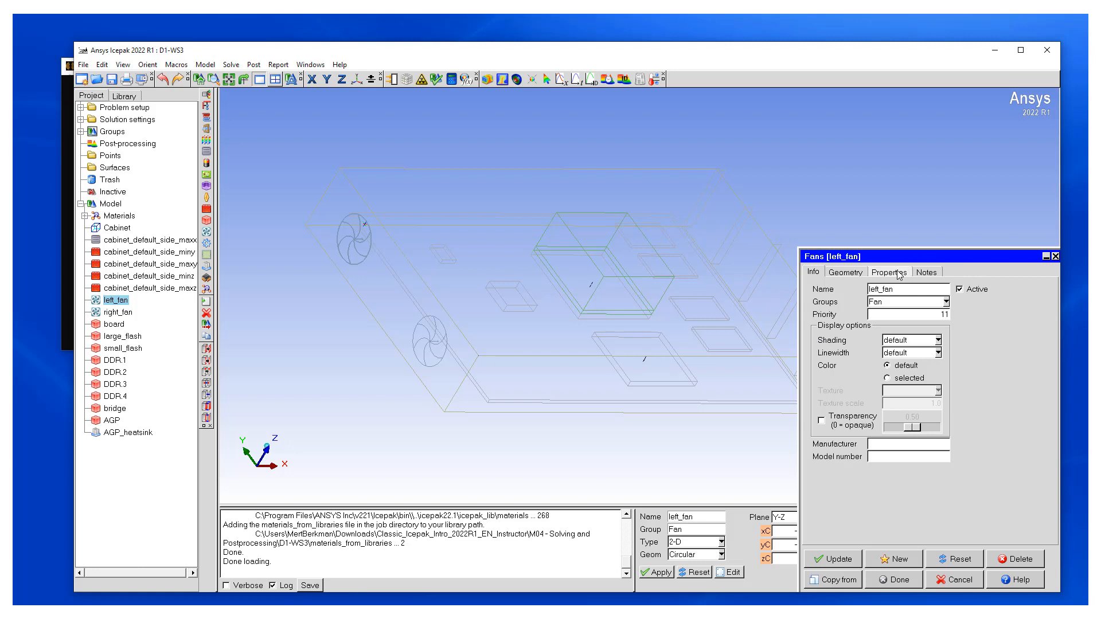
{"action": "left_click", "coordinate": [889, 273]}
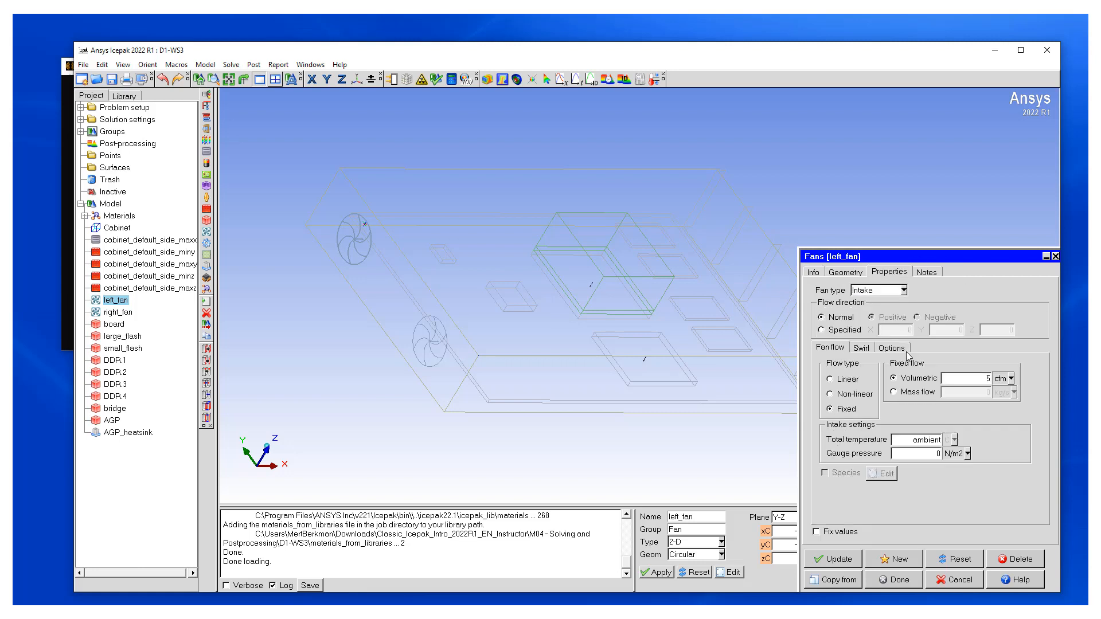
{"action": "left_click", "coordinate": [891, 346]}
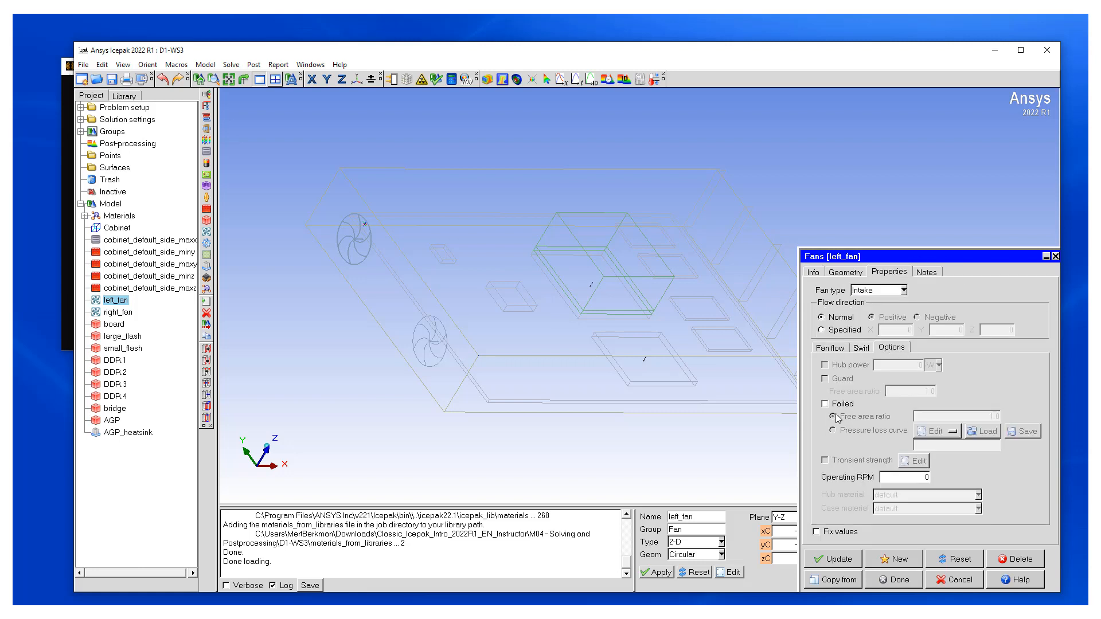
{"action": "left_click", "coordinate": [825, 402]}
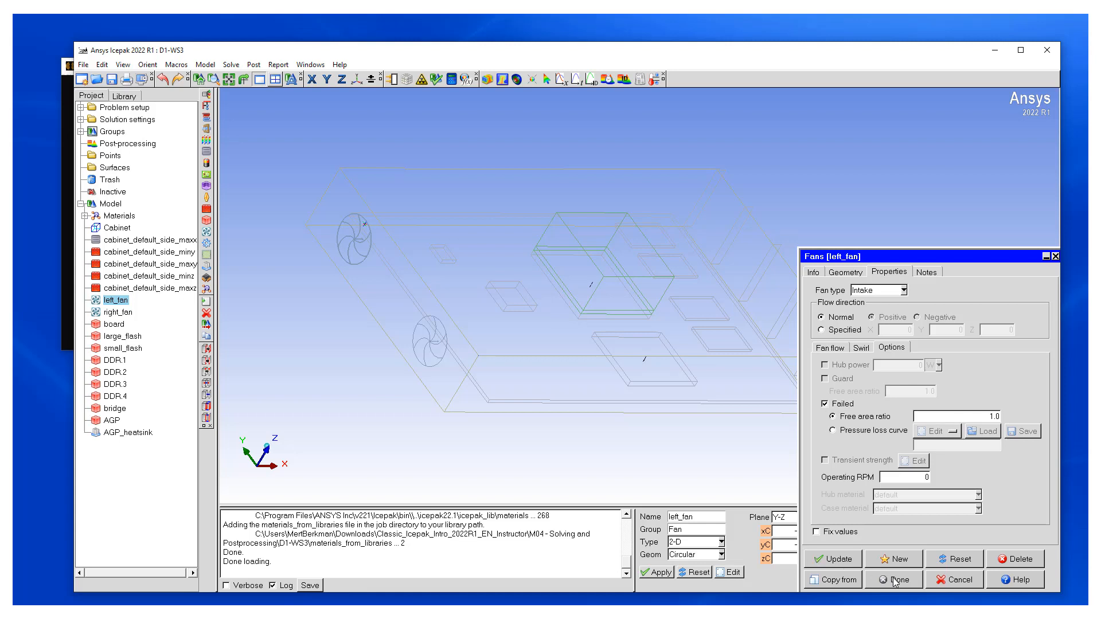
{"action": "left_click", "coordinate": [902, 579]}
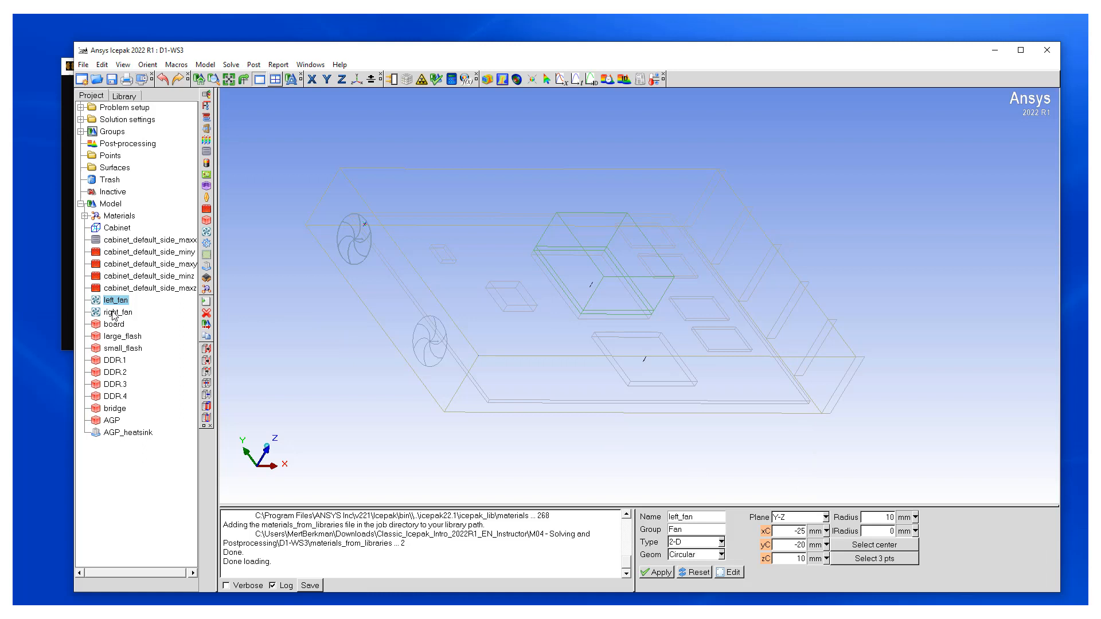
Mark right_fan as Failed with free area ratio 1.0 and confirm
{"action": "double_click", "coordinate": [119, 312]}
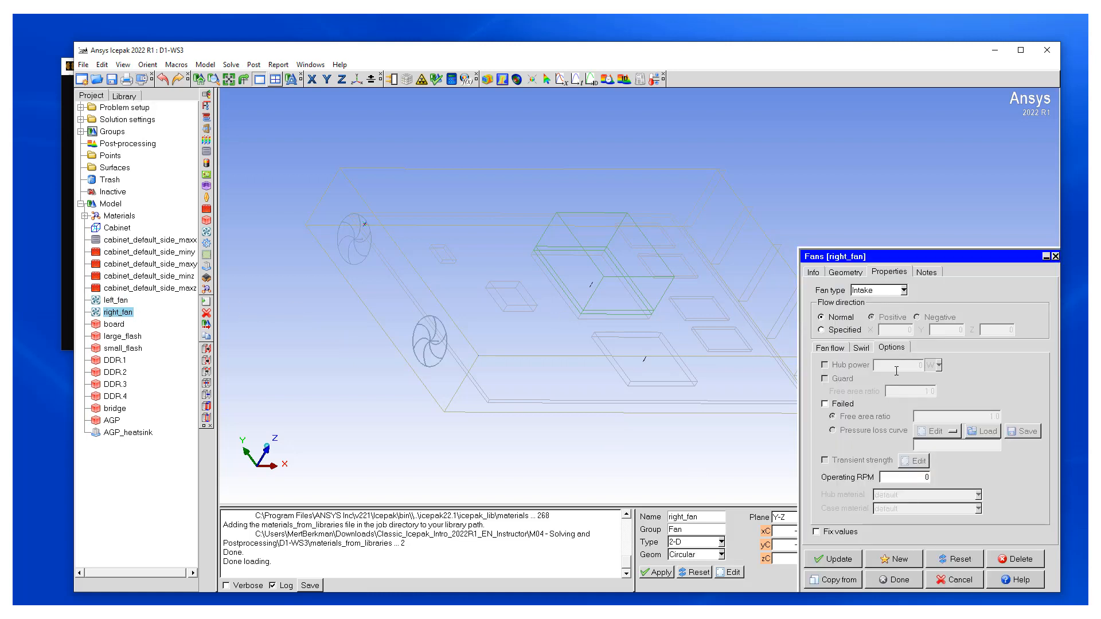
{"action": "left_click", "coordinate": [824, 403]}
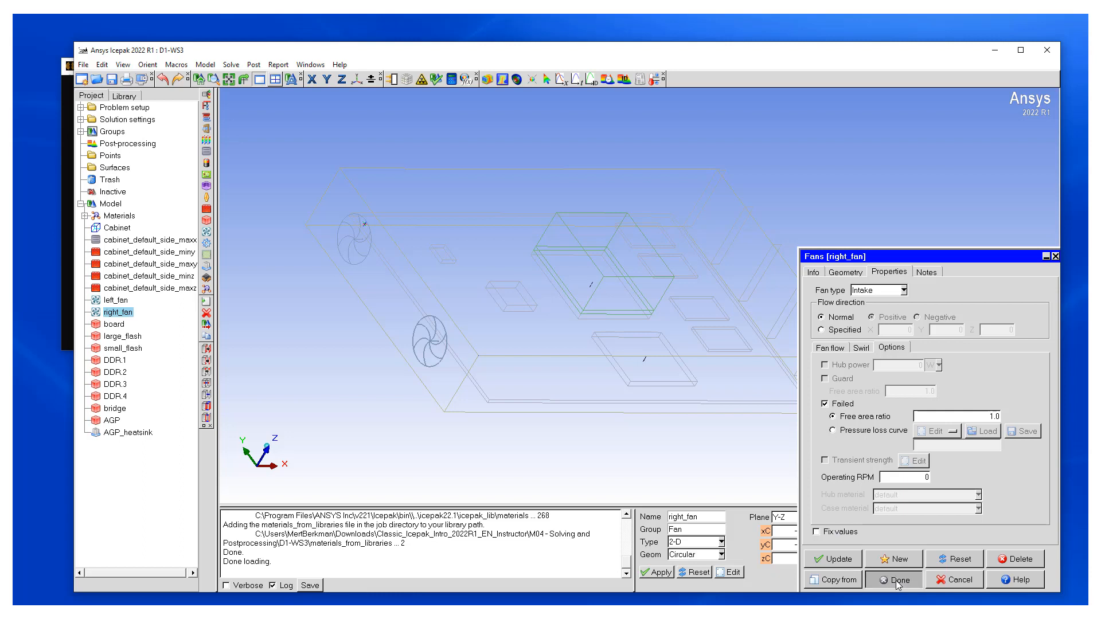
{"action": "left_click", "coordinate": [901, 579]}
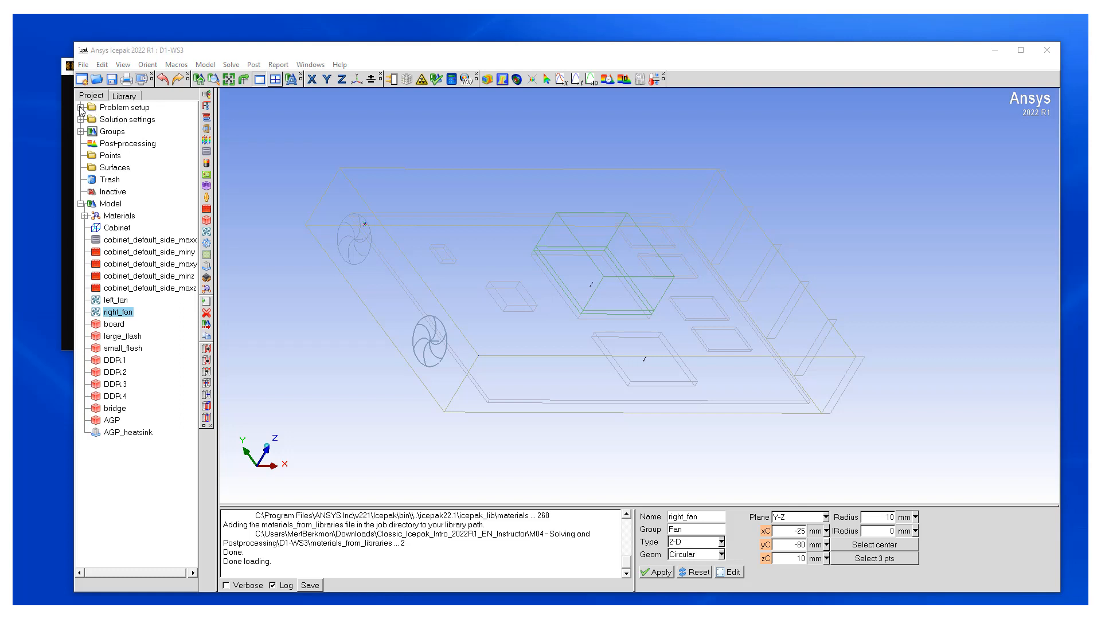
Enable the gravity vector in Basic parameters with Z = -9.80665 m/s² and zero X and Y
{"action": "left_click", "coordinate": [81, 108]}
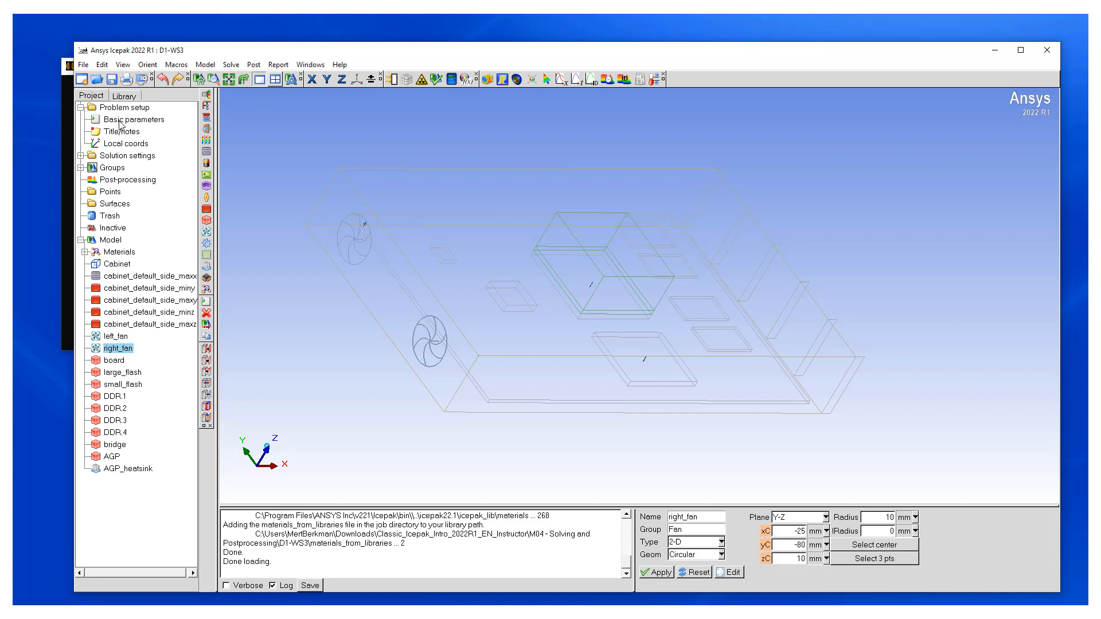
{"action": "mouse_move", "coordinate": [132, 120]}
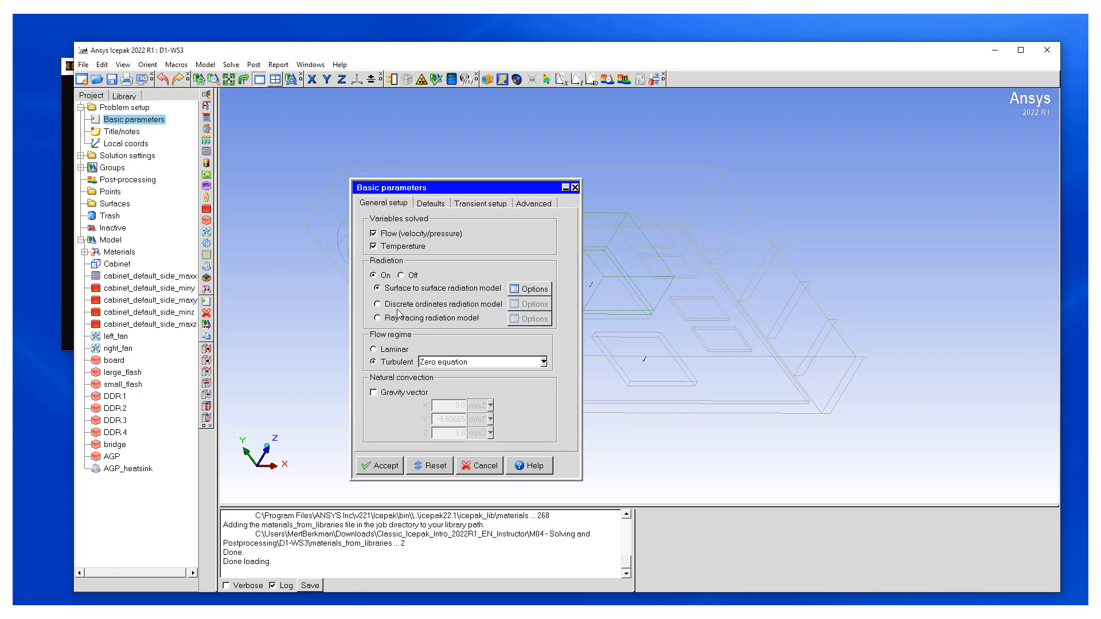
{"action": "left_click", "coordinate": [372, 348]}
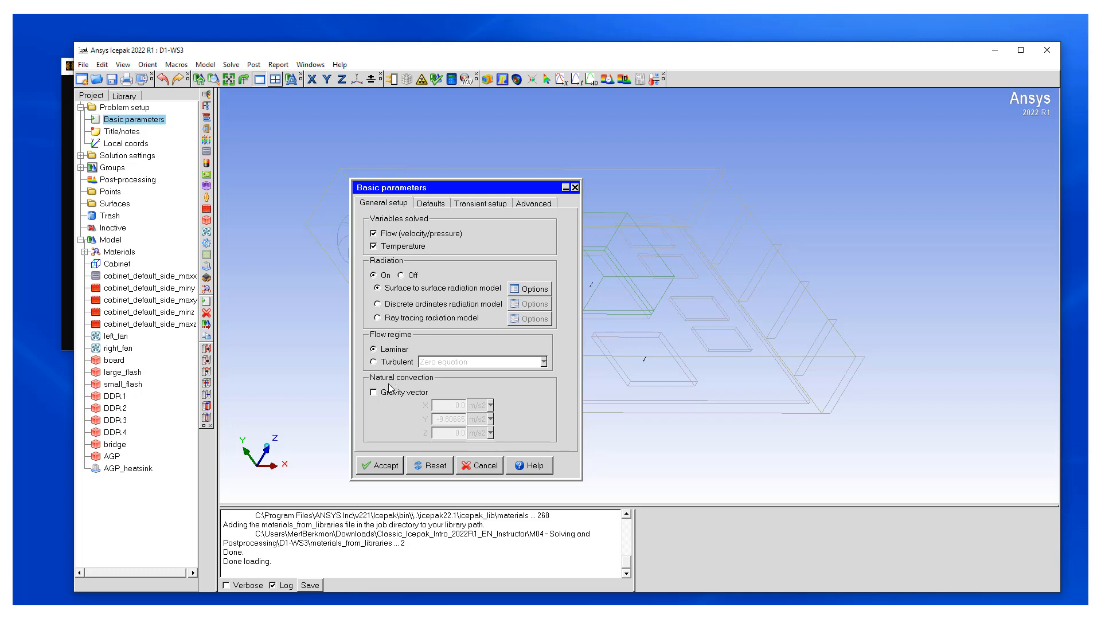
{"action": "mouse_move", "coordinate": [374, 397]}
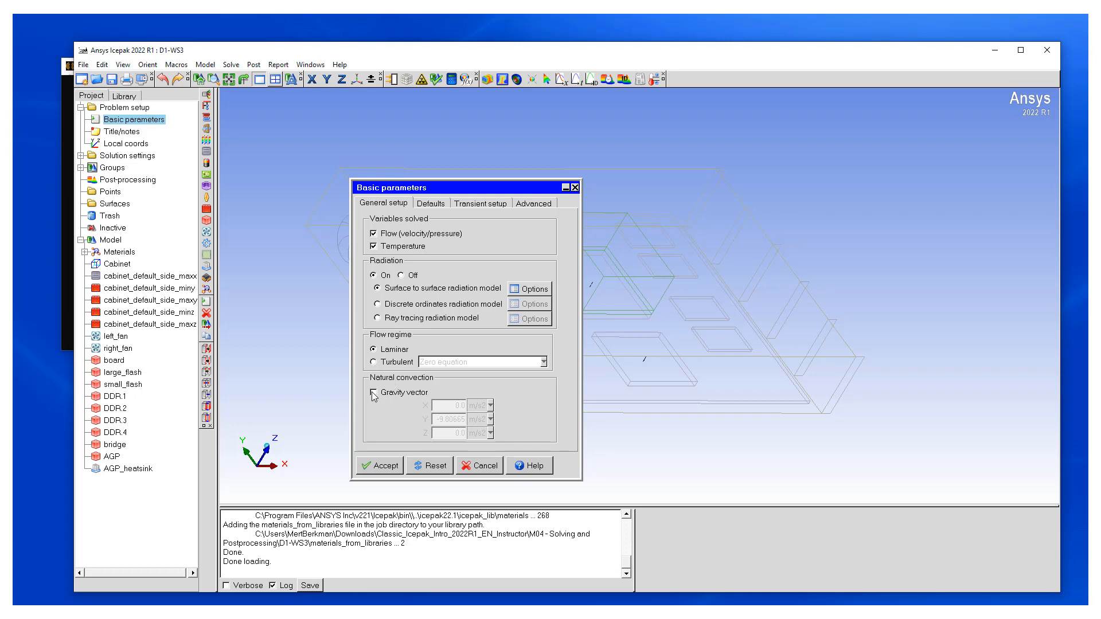
{"action": "left_click", "coordinate": [373, 392]}
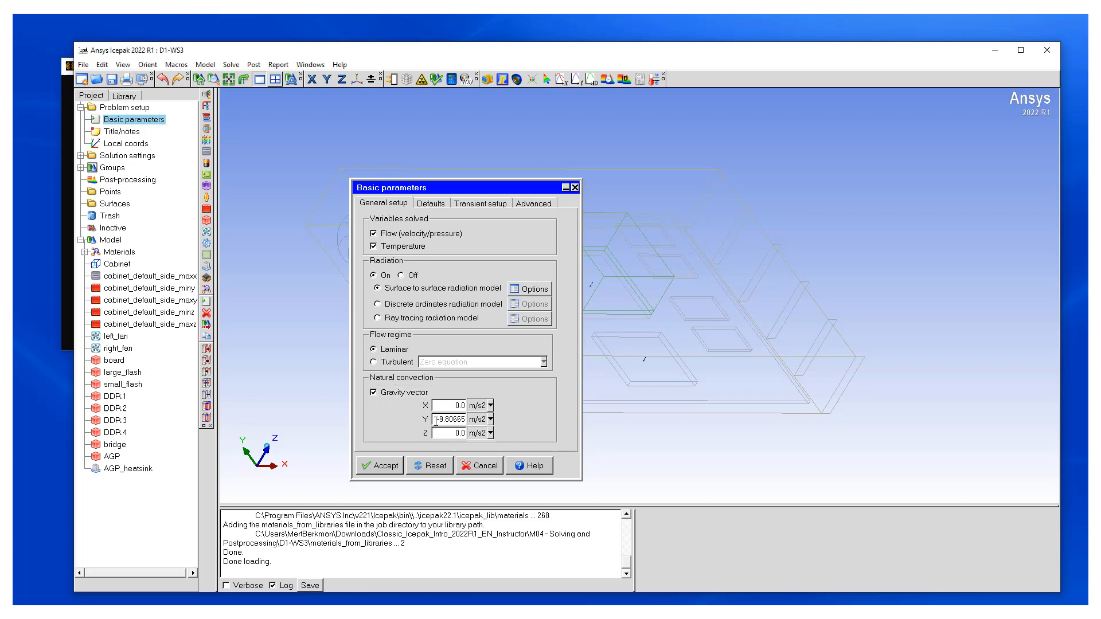
{"action": "triple_click", "coordinate": [450, 420]}
{"action": "type", "text": "0"}
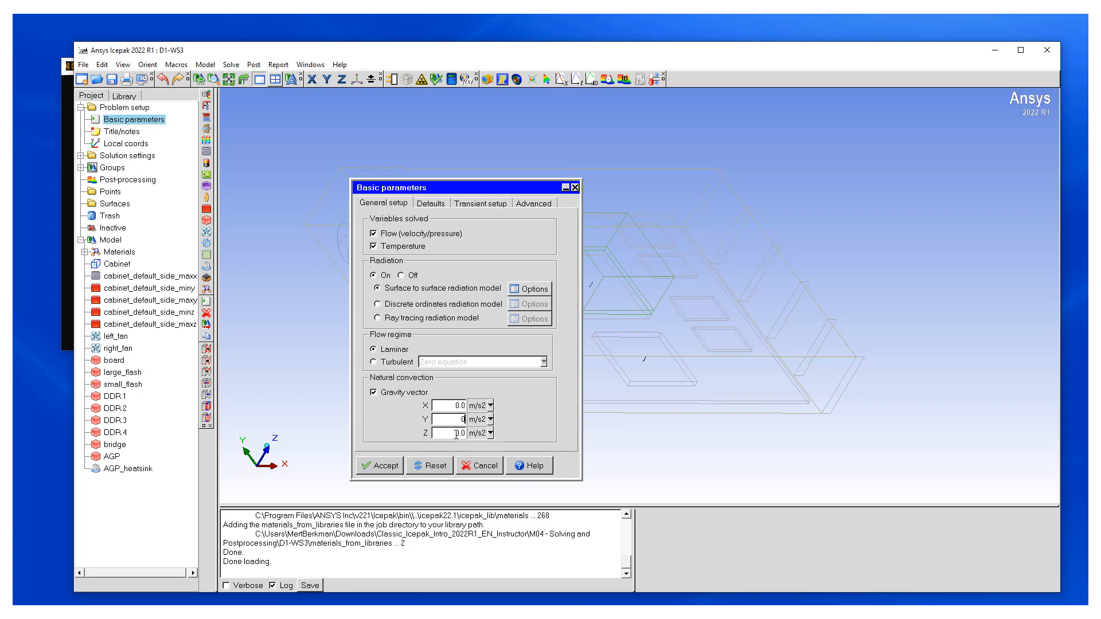
{"action": "type", "text": "-9.80665"}
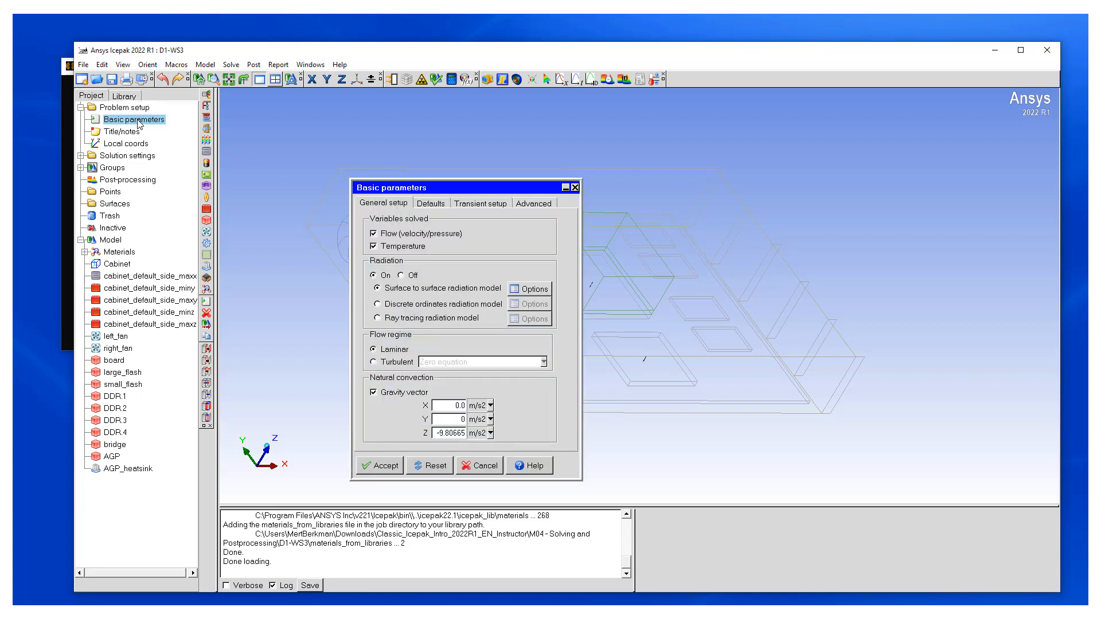
Set the initial Z velocity to 0.001 m/s in Transient setup and accept the basic parameters
{"action": "left_click", "coordinate": [481, 203]}
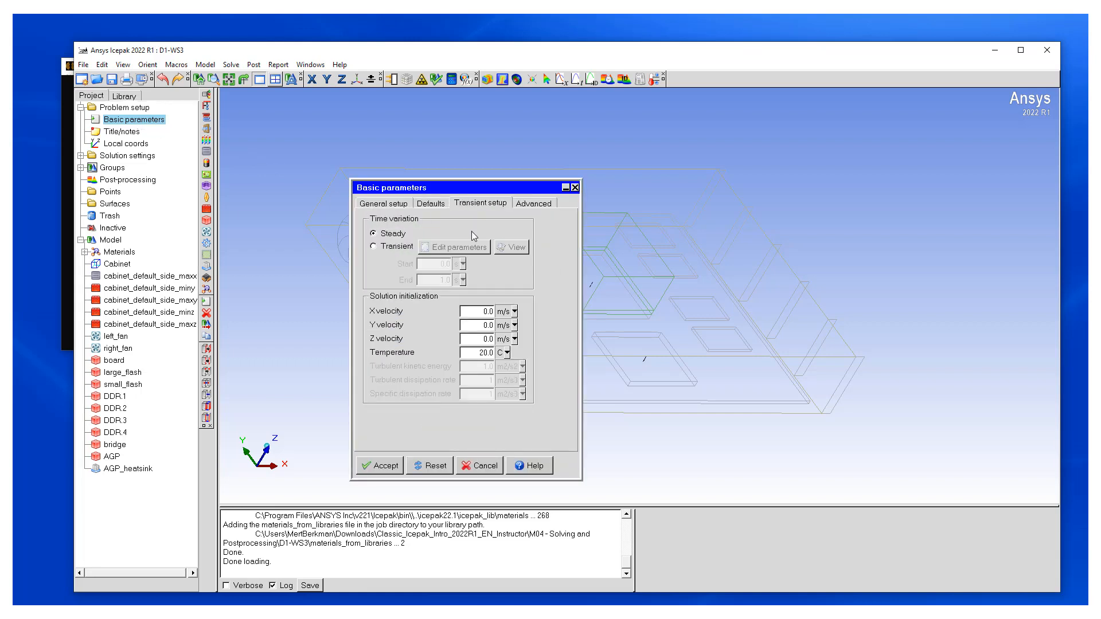
{"action": "mouse_move", "coordinate": [413, 288]}
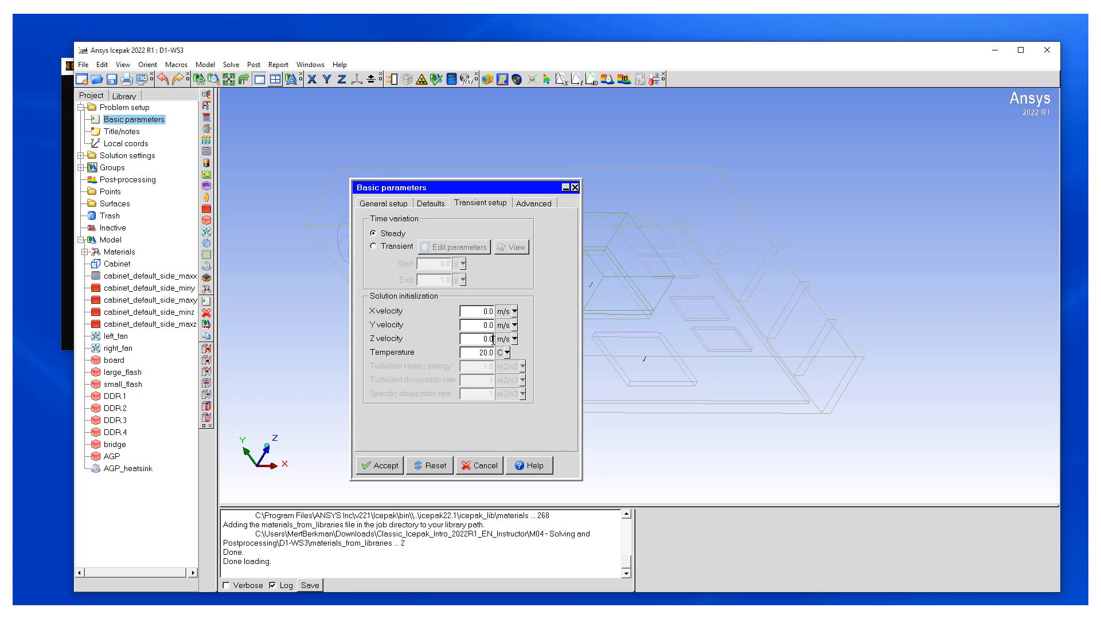
{"action": "type", "text": "0.001"}
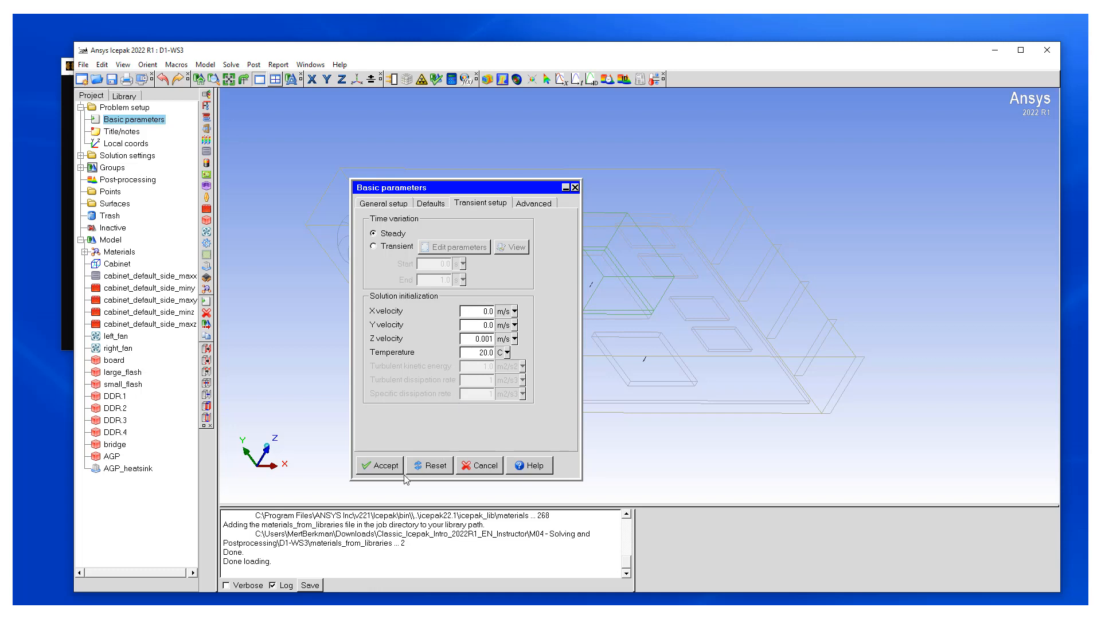
{"action": "left_click", "coordinate": [379, 464]}
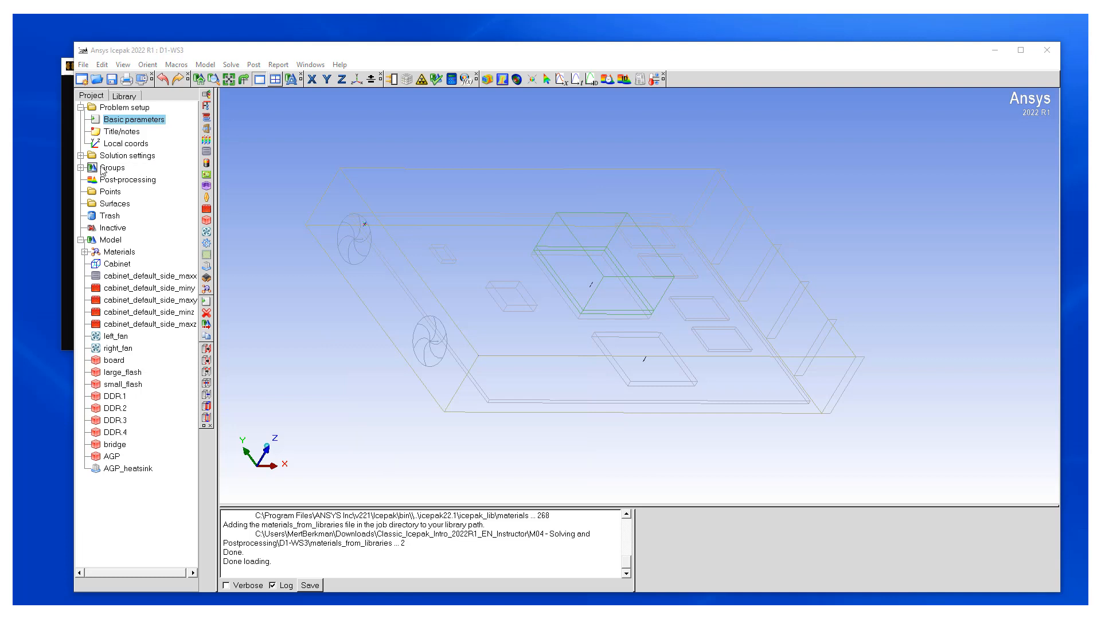
Use Body Force pressure scheme with under-relaxation Pressure 0.7 and Momentum 0.3, and accept
{"action": "left_click", "coordinate": [82, 155]}
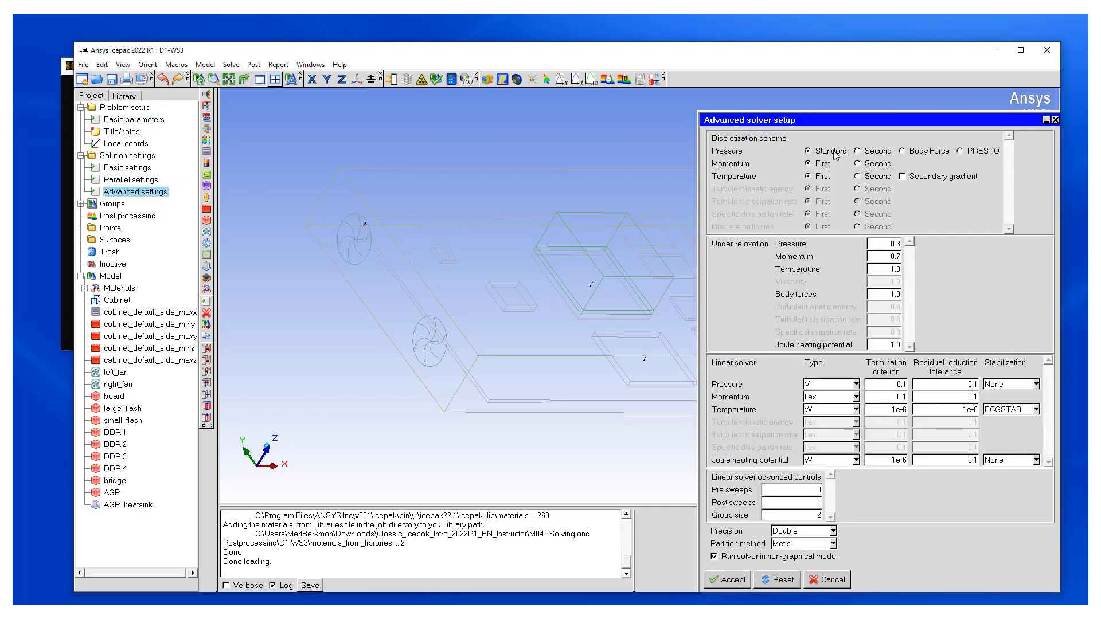
{"action": "left_click_drag", "start_coordinate": [875, 119], "coordinate": [482, 113]}
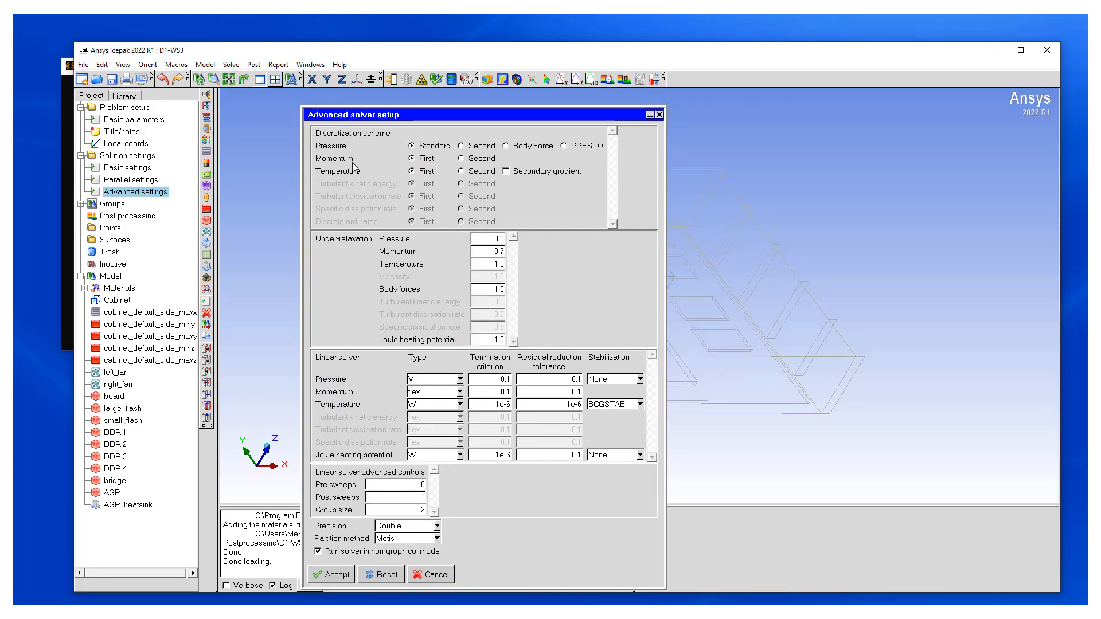
{"action": "mouse_move", "coordinate": [340, 151]}
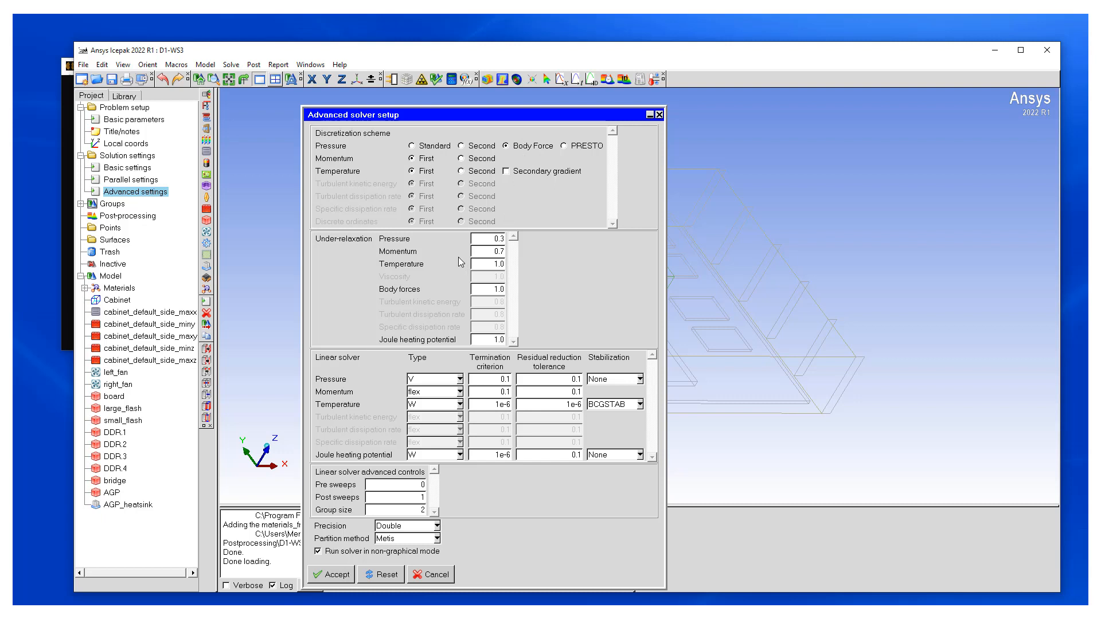
{"action": "mouse_move", "coordinate": [433, 252]}
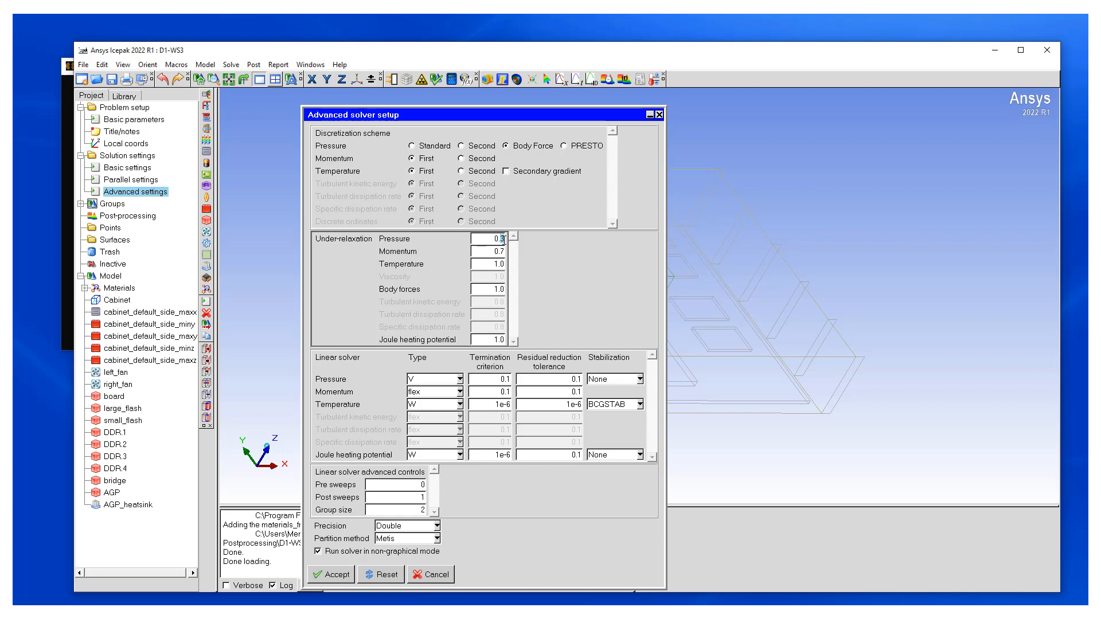
{"action": "left_click", "coordinate": [492, 239]}
{"action": "type", "text": "0.7"}
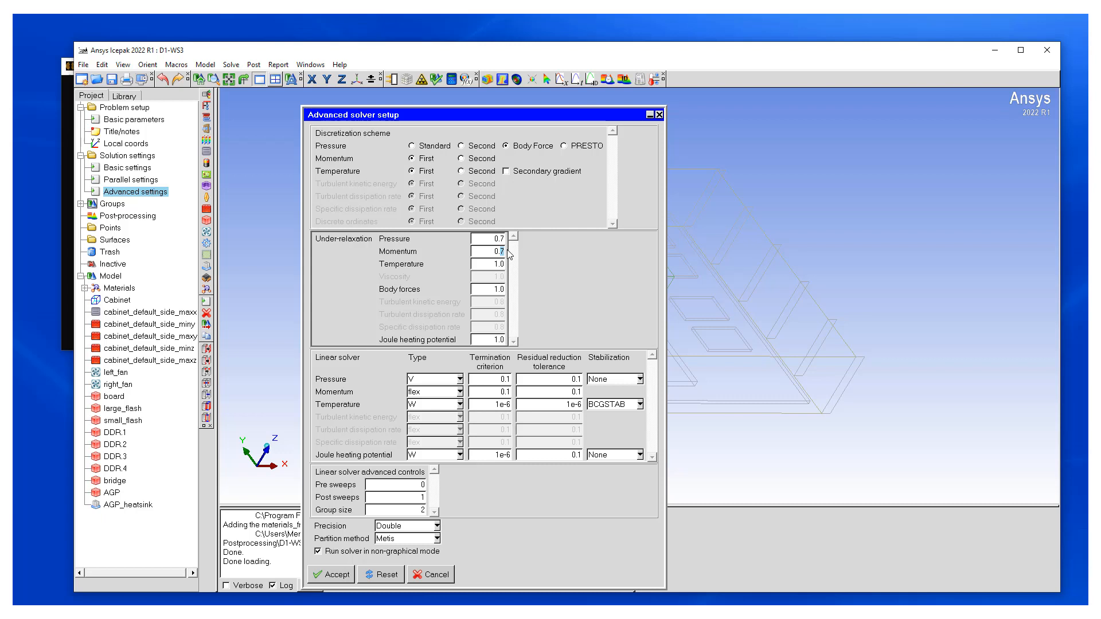
{"action": "type", "text": "0.3"}
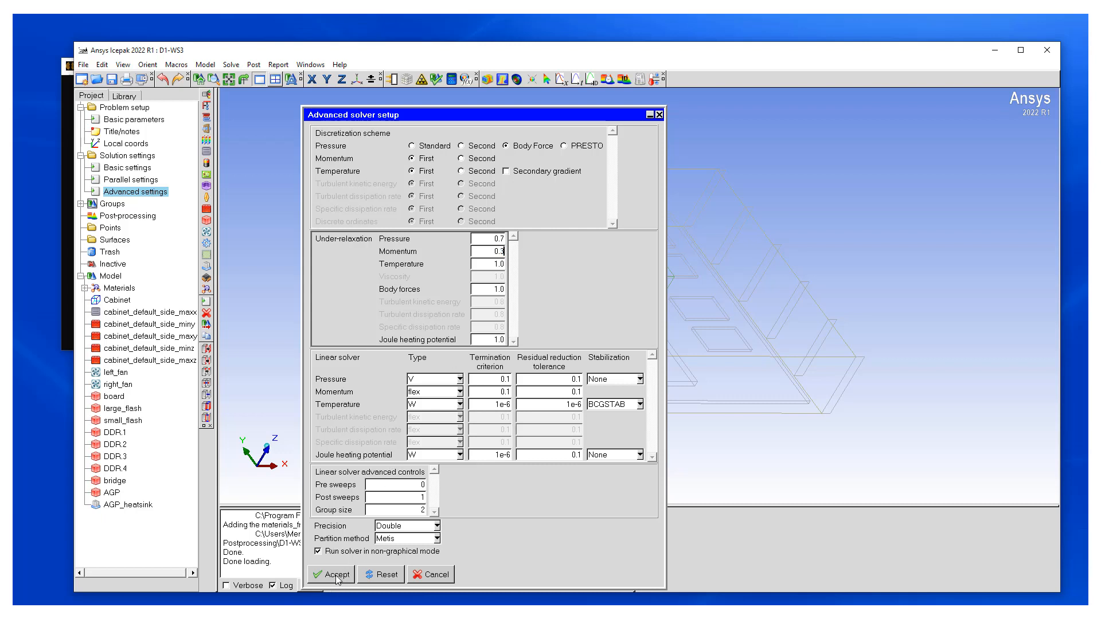
{"action": "left_click", "coordinate": [330, 575]}
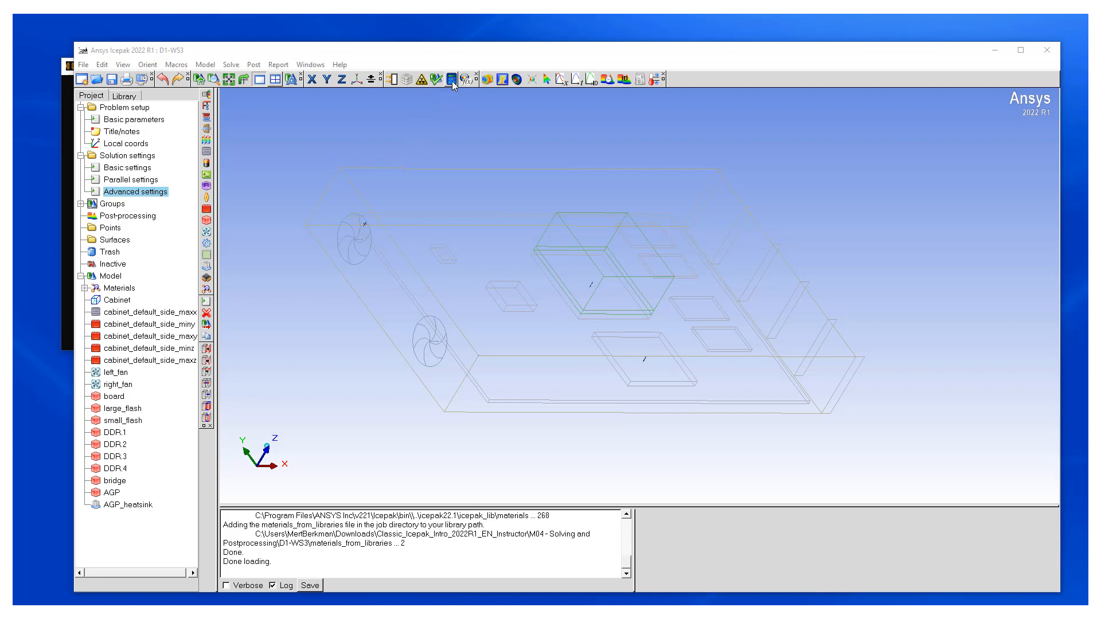
Enter natural_convection as the solution ID in the Solve dialog
{"action": "left_click", "coordinate": [452, 79]}
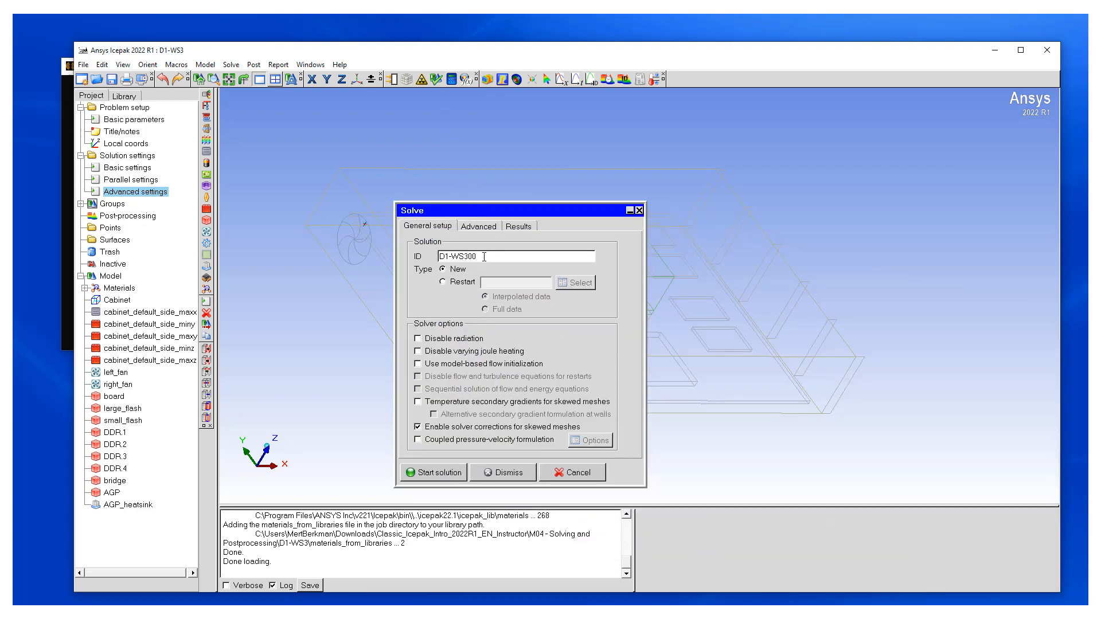
{"action": "triple_click", "coordinate": [484, 256]}
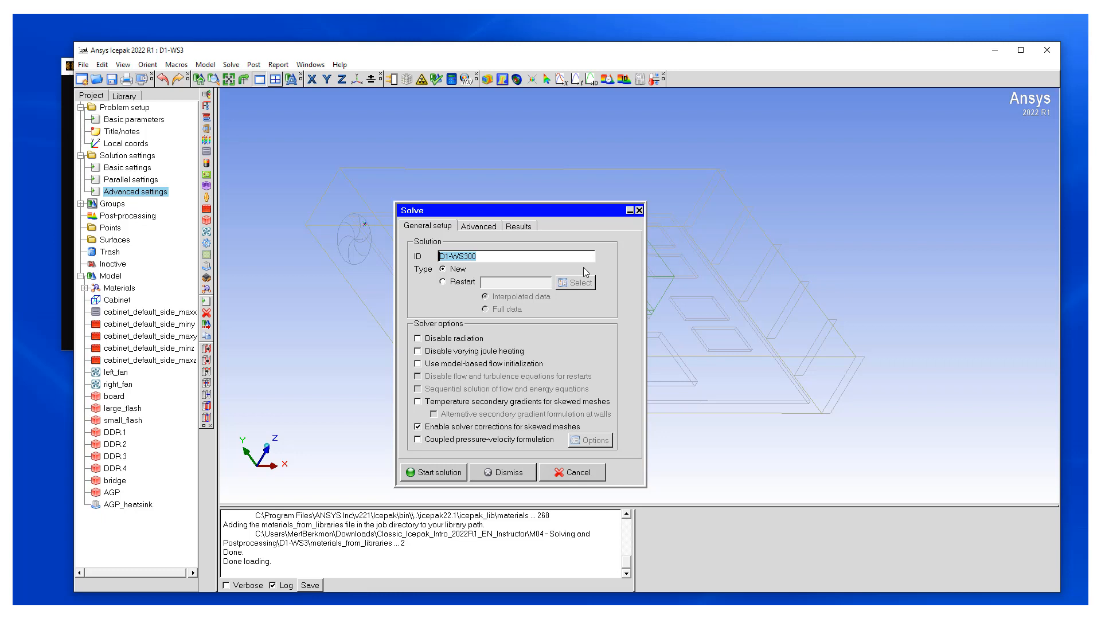
{"action": "type", "text": "natural"}
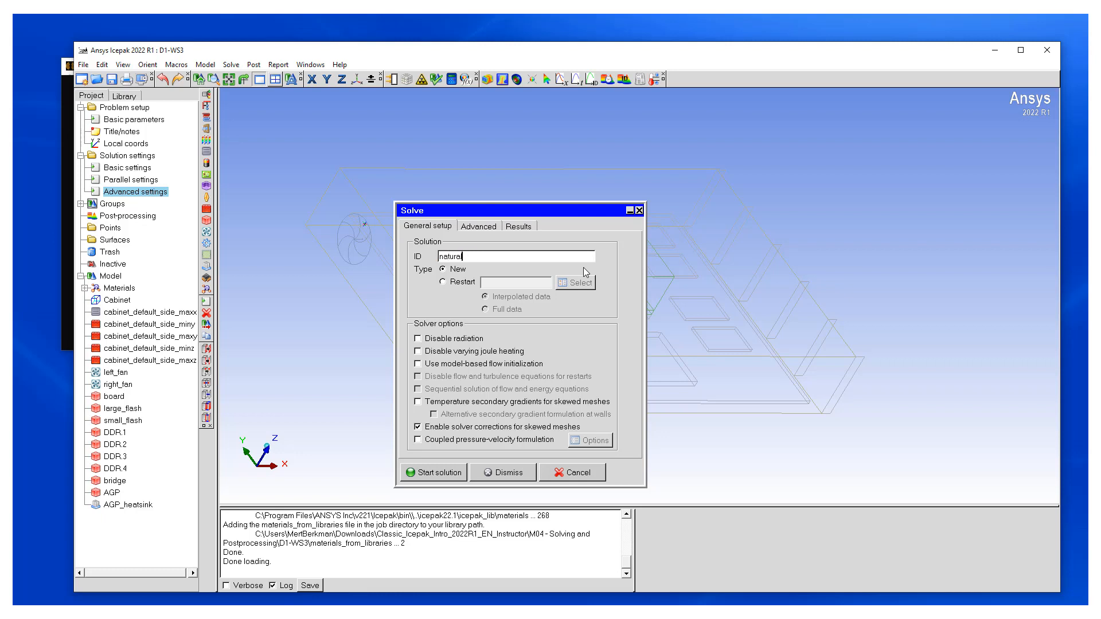
{"action": "type", "text": "_convecti"}
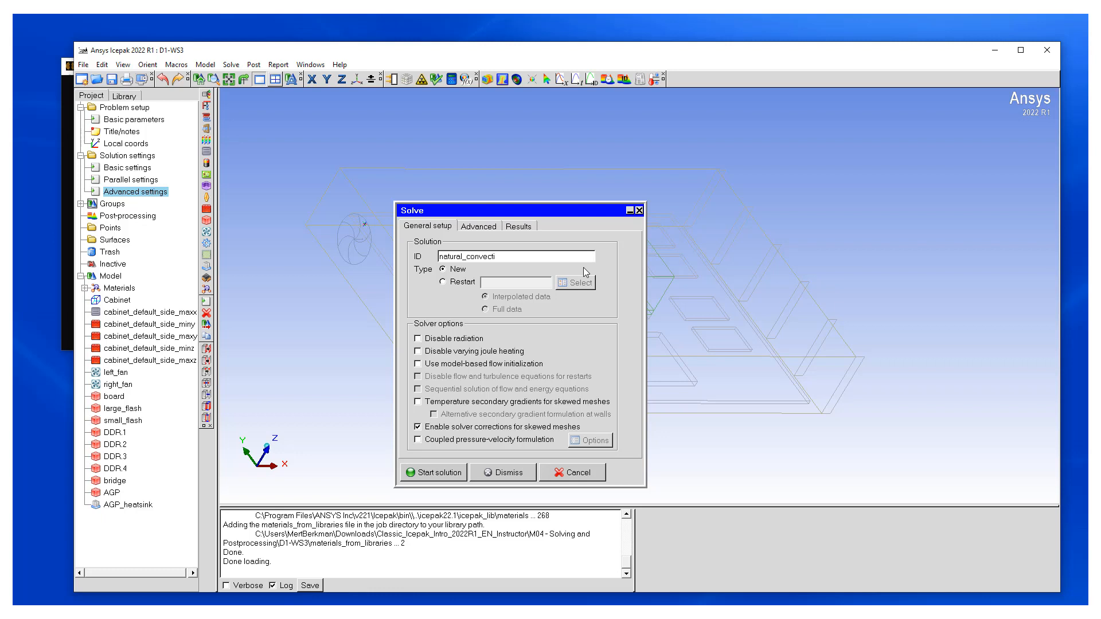
{"action": "type", "text": "on"}
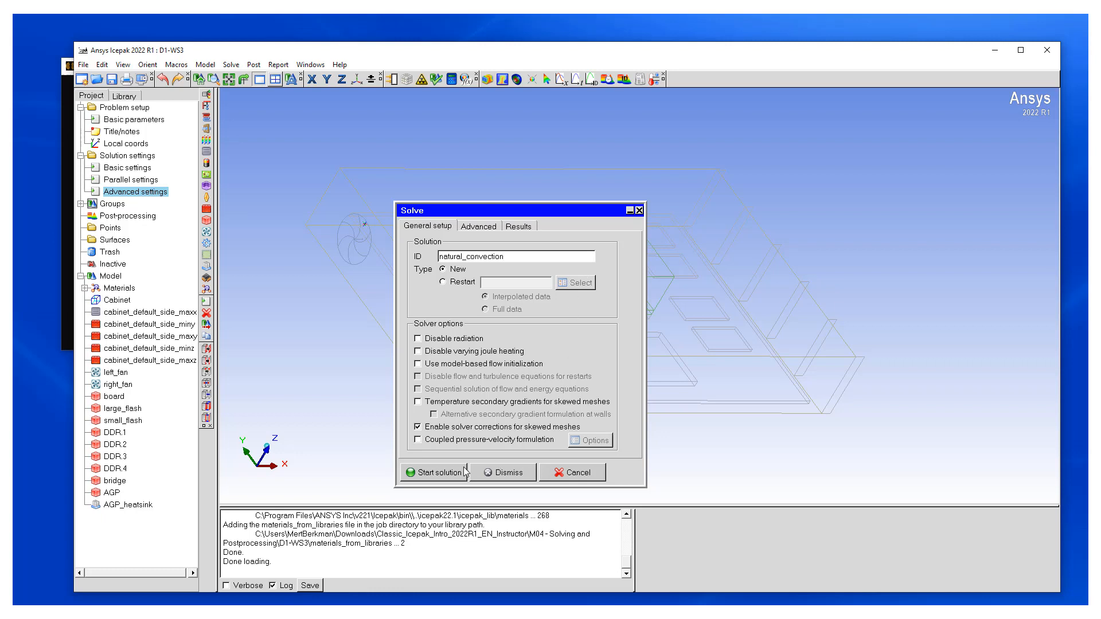